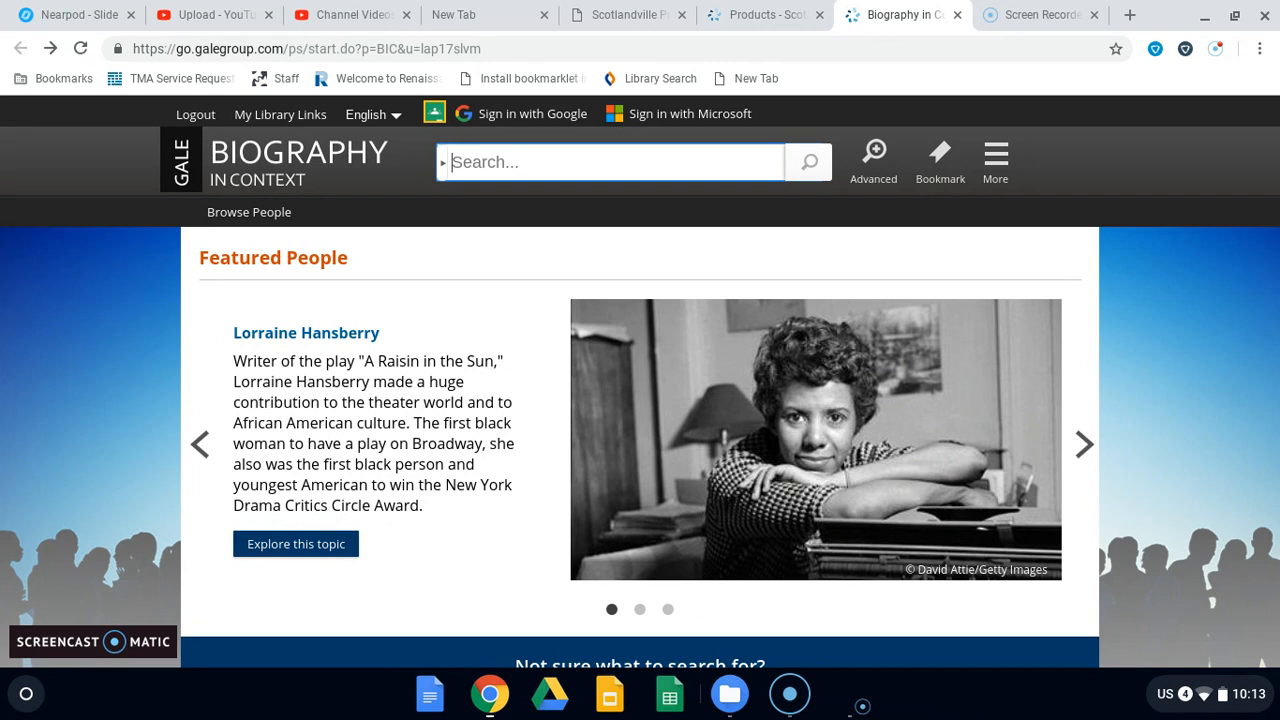
# Step: Enter 'Jimi' into the Biography in Context search box, bringing up name suggestions
pyautogui.click(1084, 444)
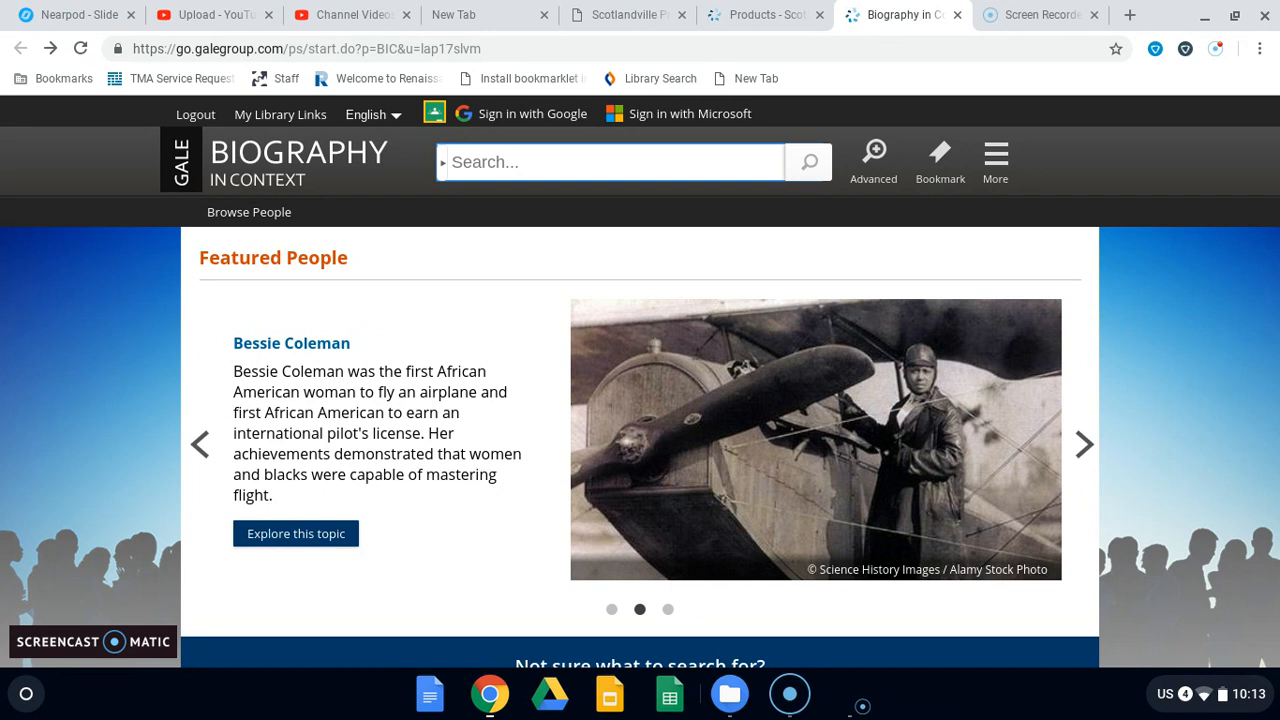
pyautogui.write('Jimi Hendrix')
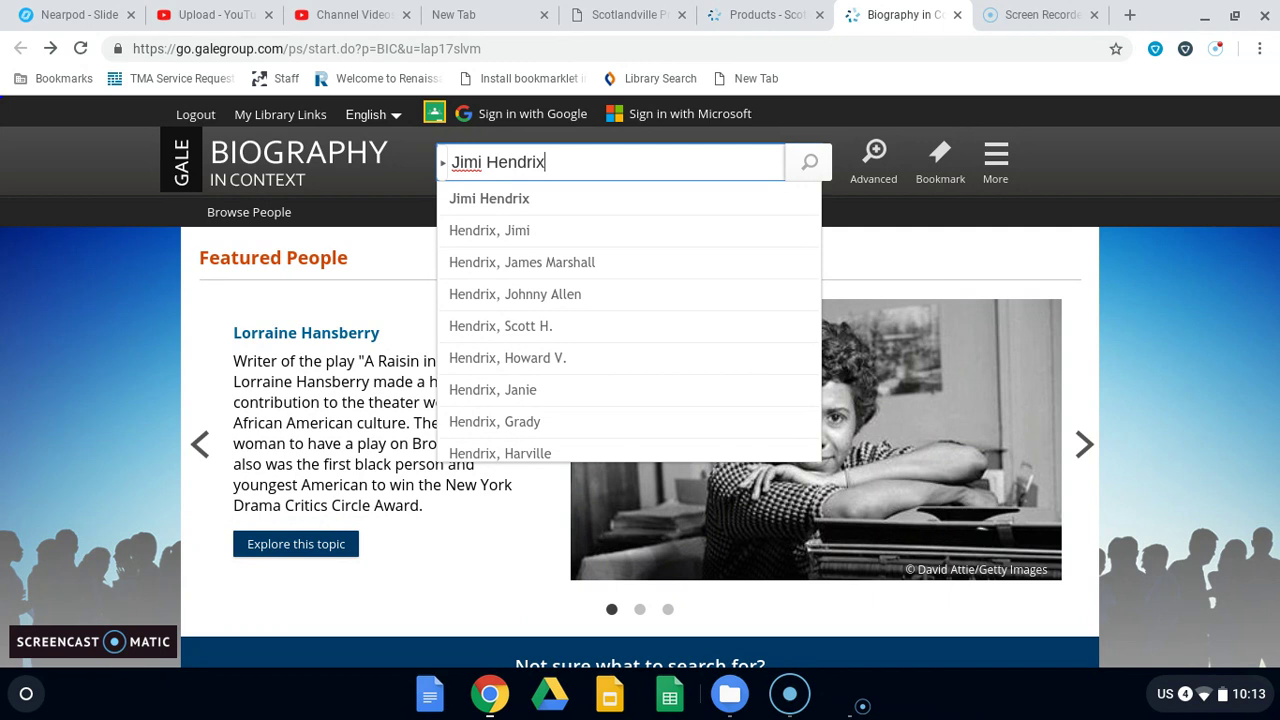
# Step: Choose the Jimi Hendrix suggestion and move down his topic page toward the Featured Content
pyautogui.click(488, 198)
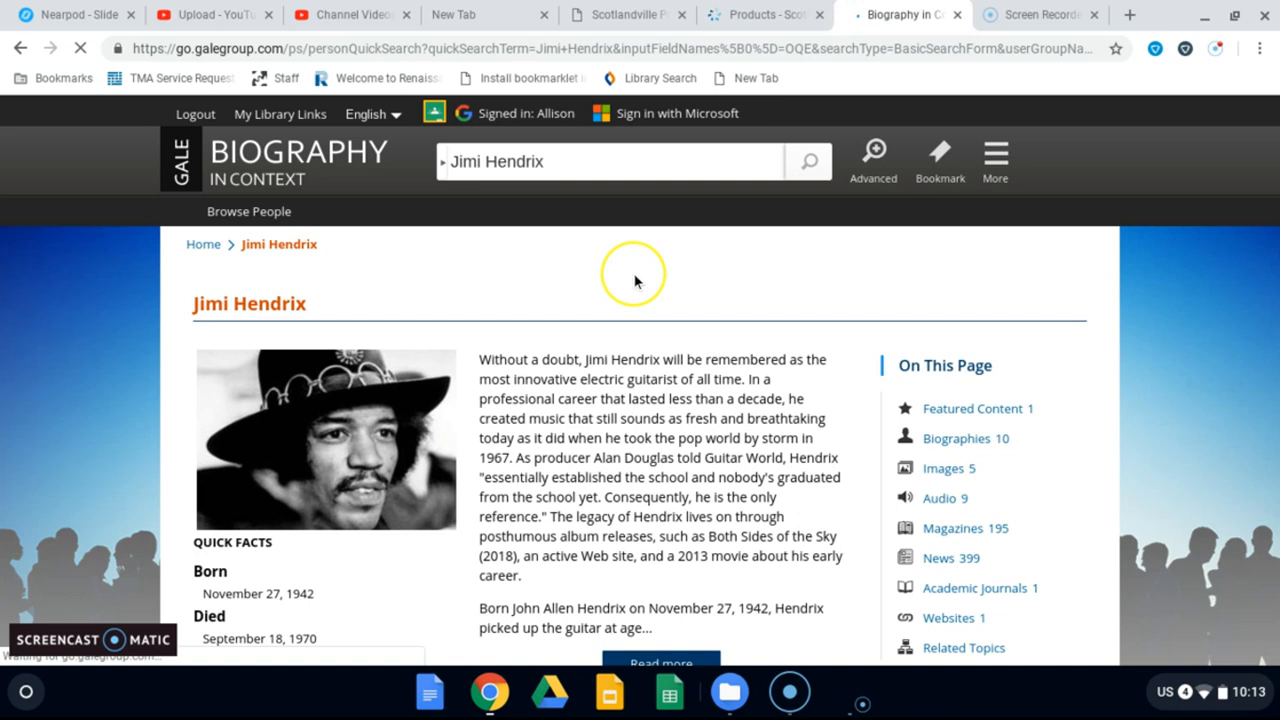
pyautogui.scroll(-3)
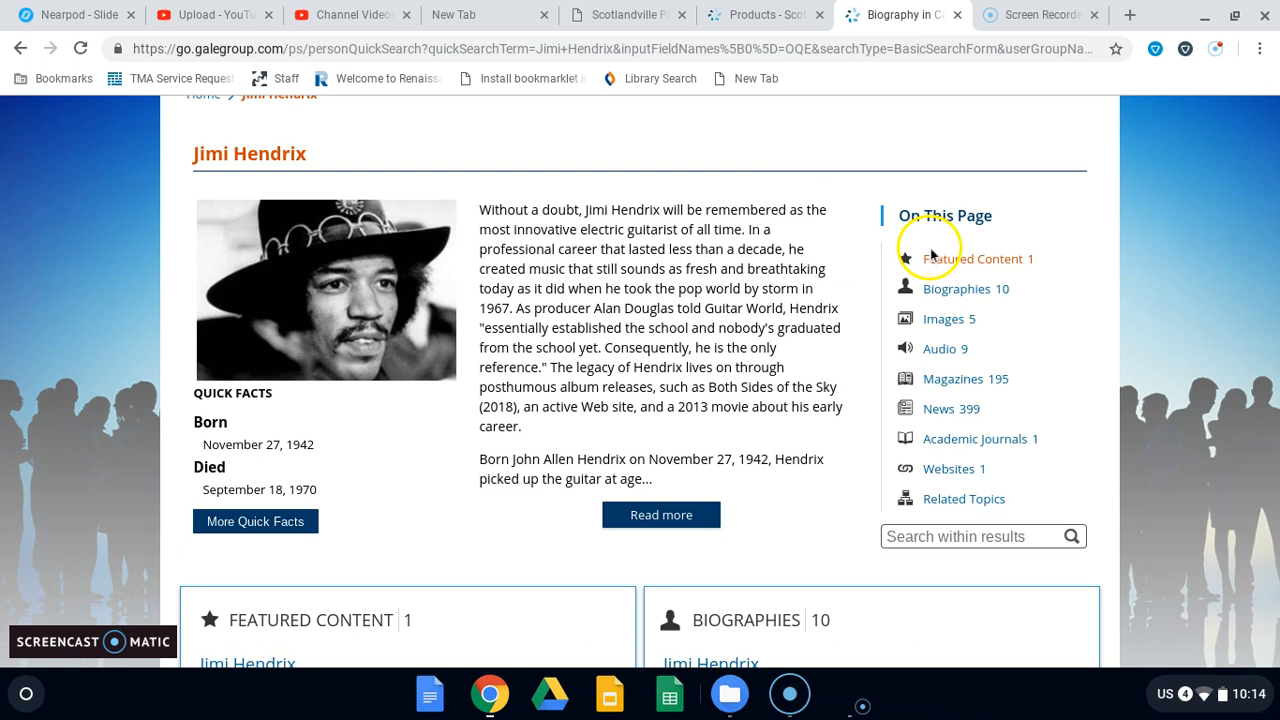
pyautogui.moveTo(982, 328)
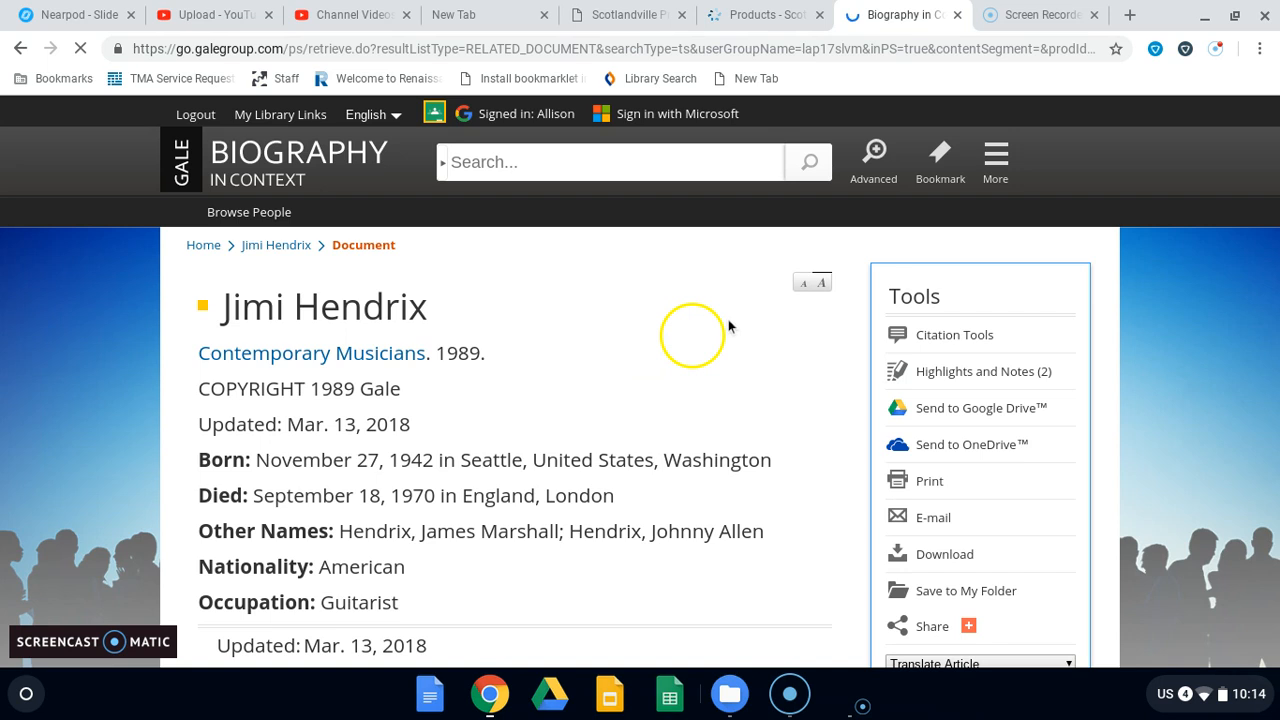
pyautogui.click(800, 284)
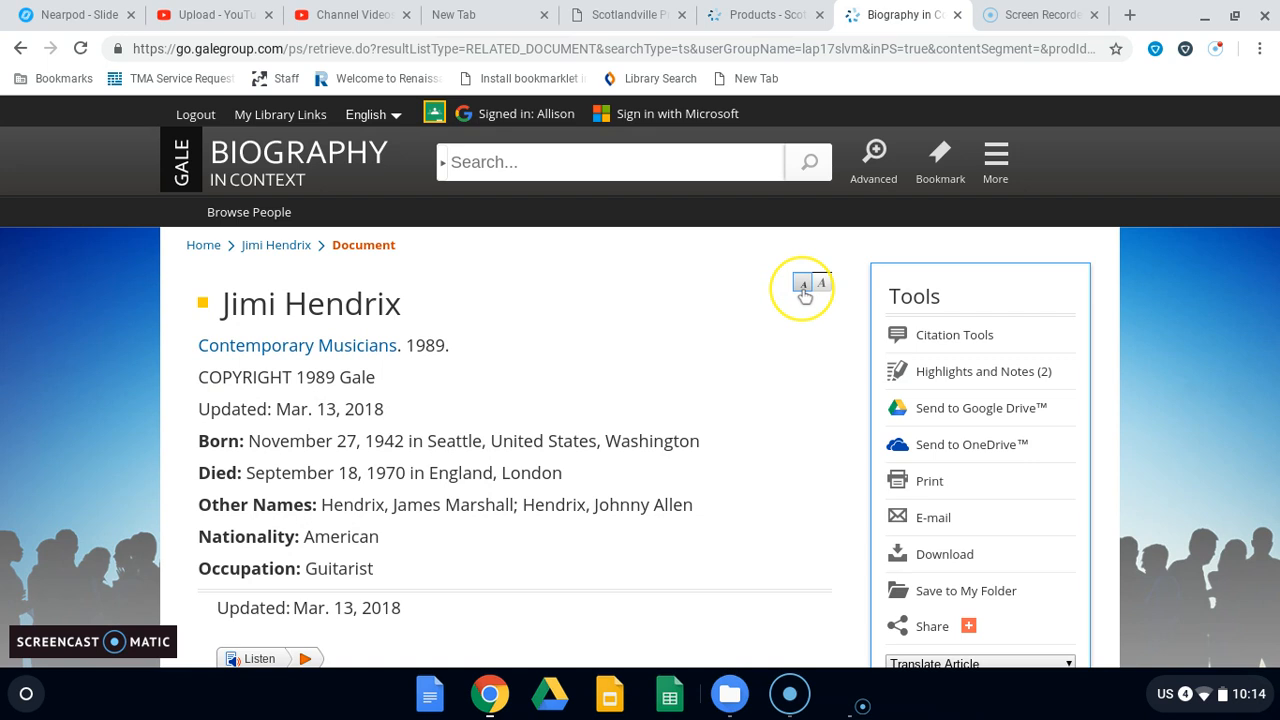
pyautogui.scroll(-3)
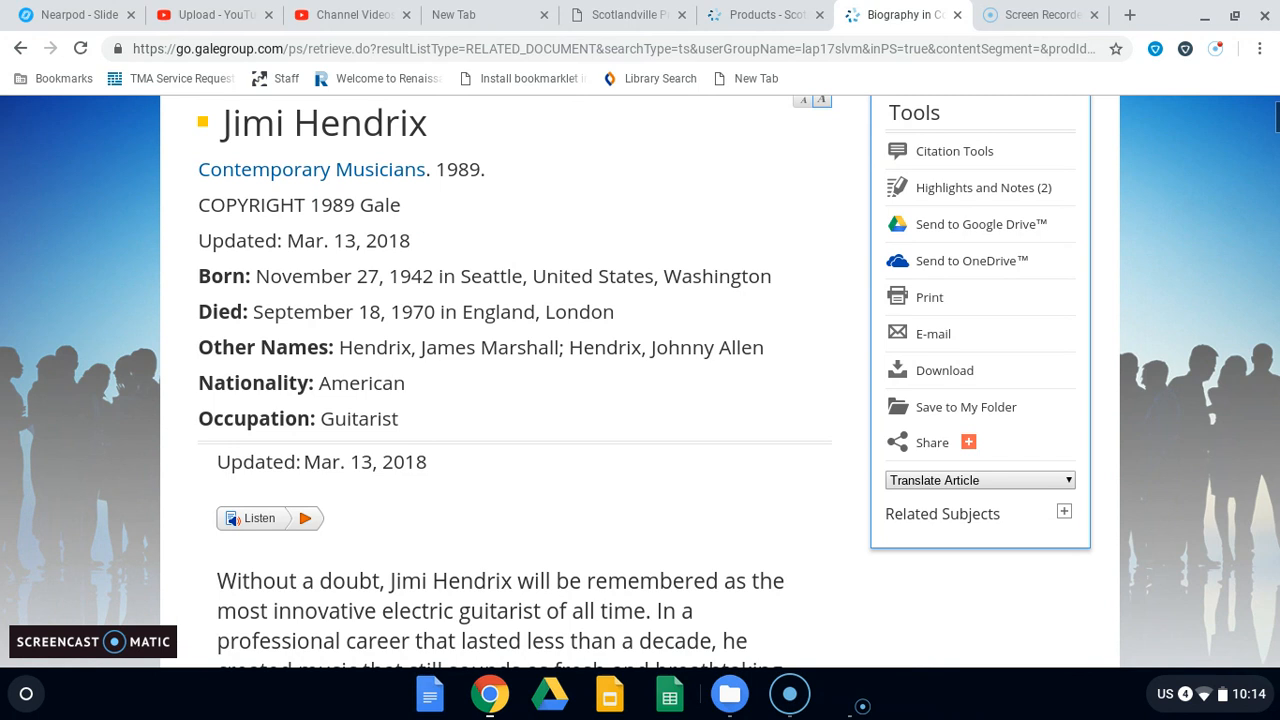
pyautogui.moveTo(284, 516)
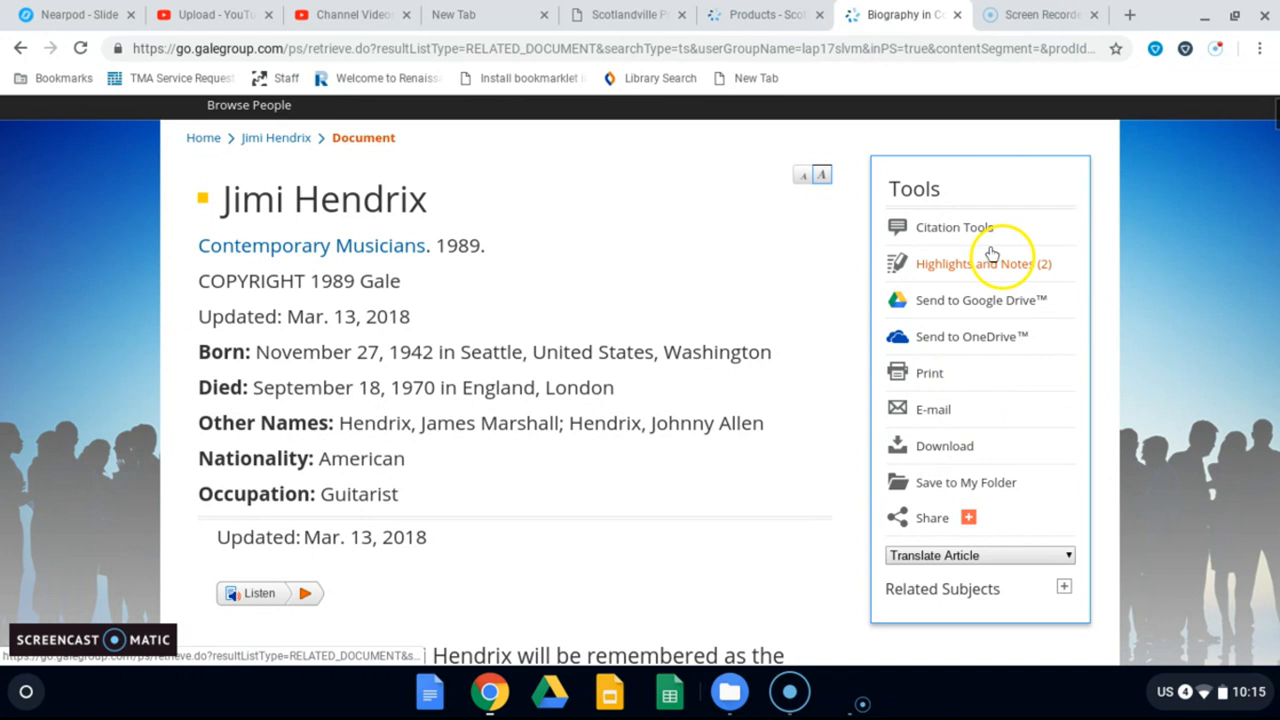
pyautogui.moveTo(928, 312)
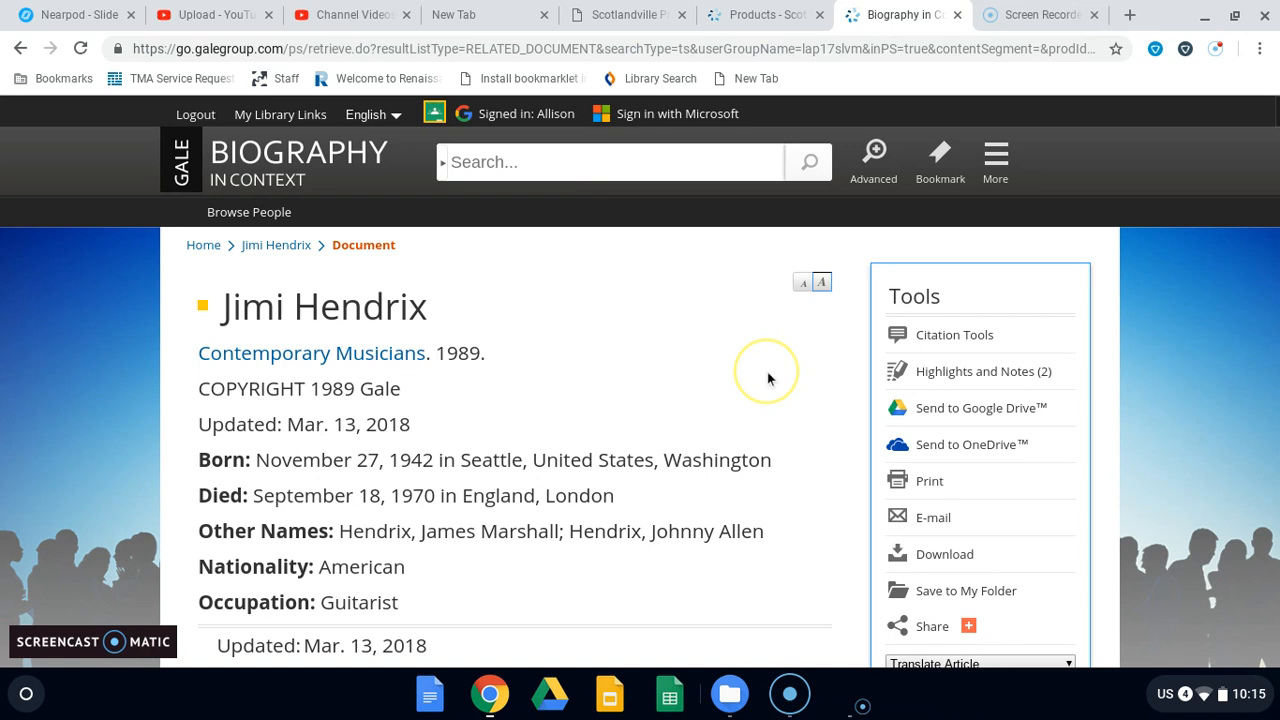
# Step: Highlight the Early Life sentence on Hendrix's November 27, 1942 birth in yellow
pyautogui.scroll(-3)
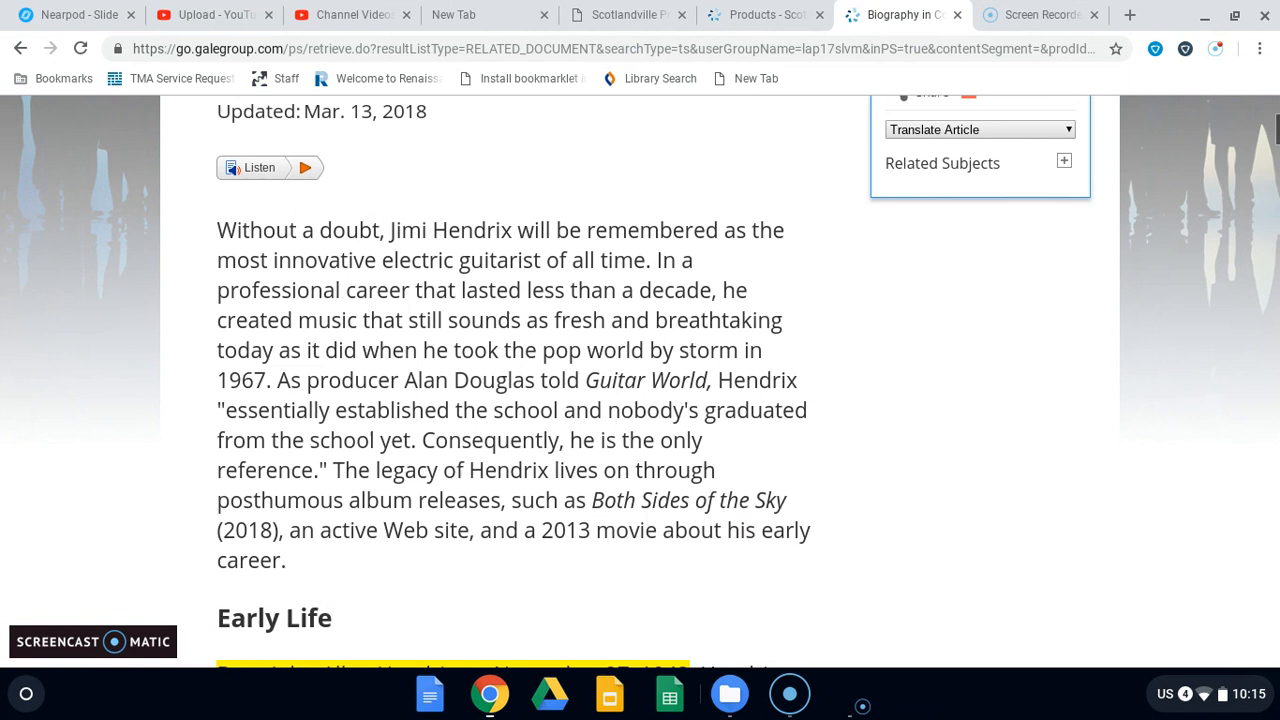
pyautogui.scroll(-3)
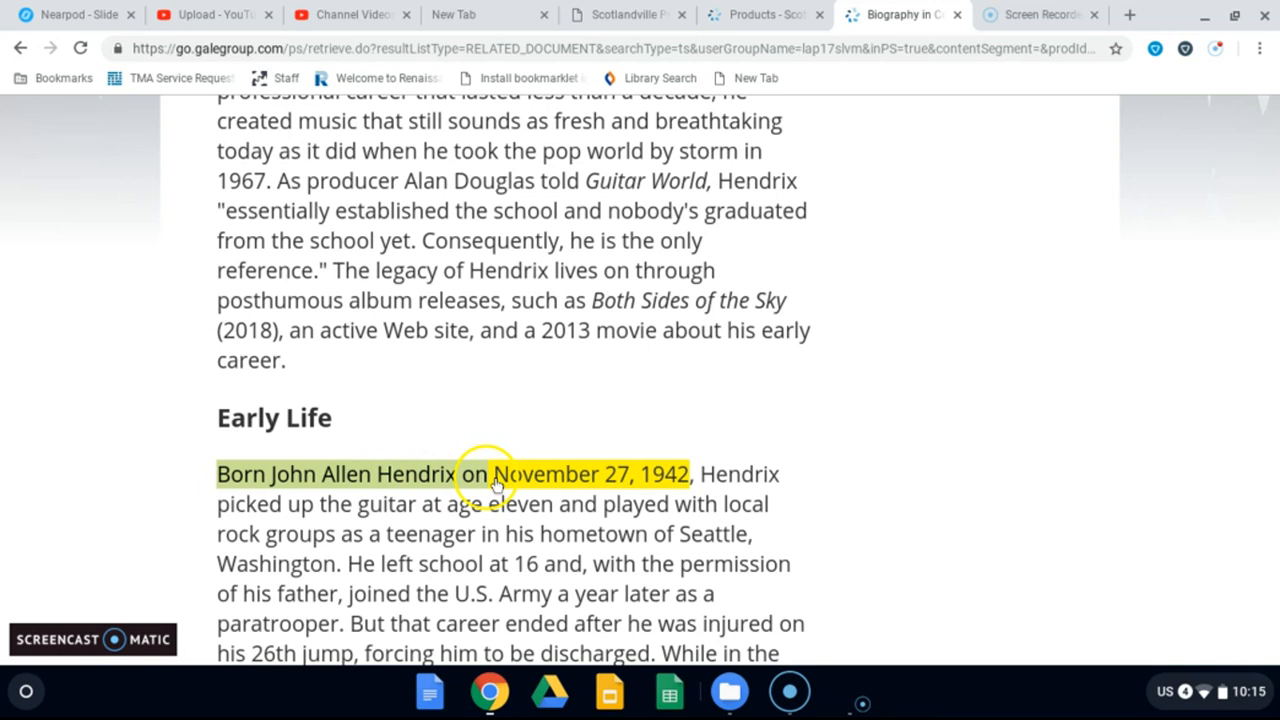
pyautogui.click(496, 474)
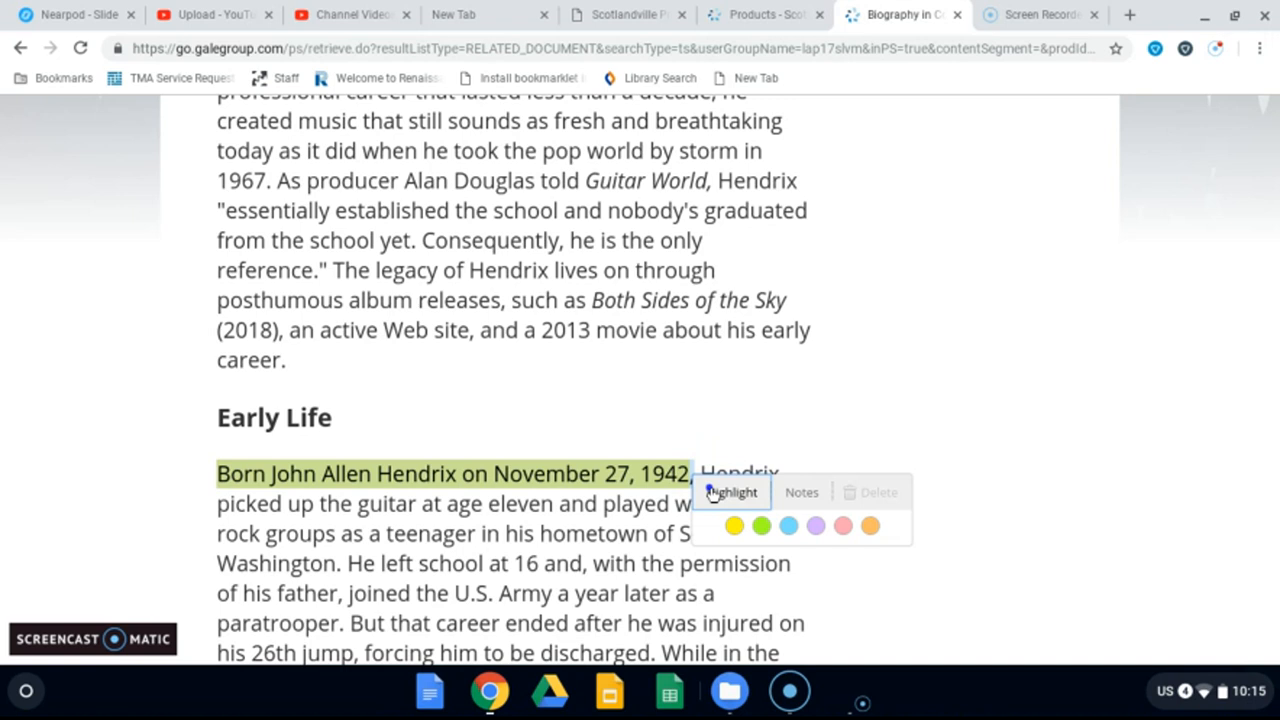
pyautogui.click(732, 524)
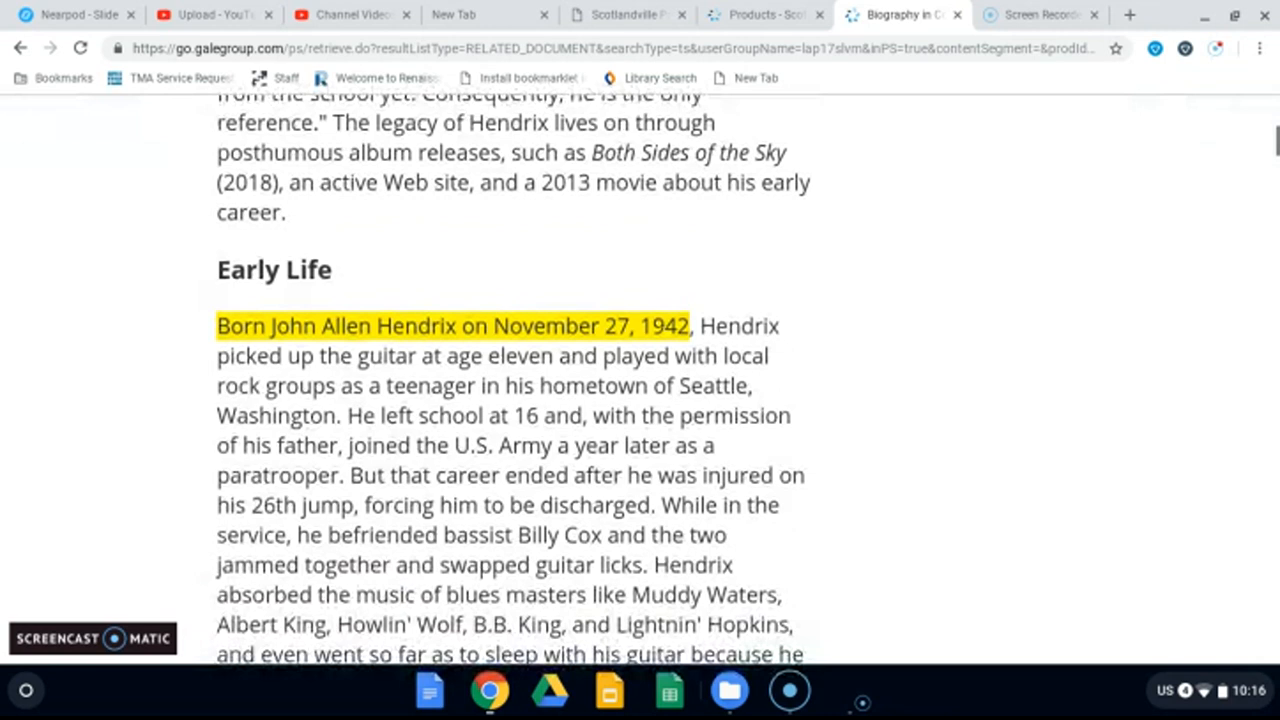
# Step: Move further down the article toward the passage on his 1964 move to New York
pyautogui.scroll(-3)
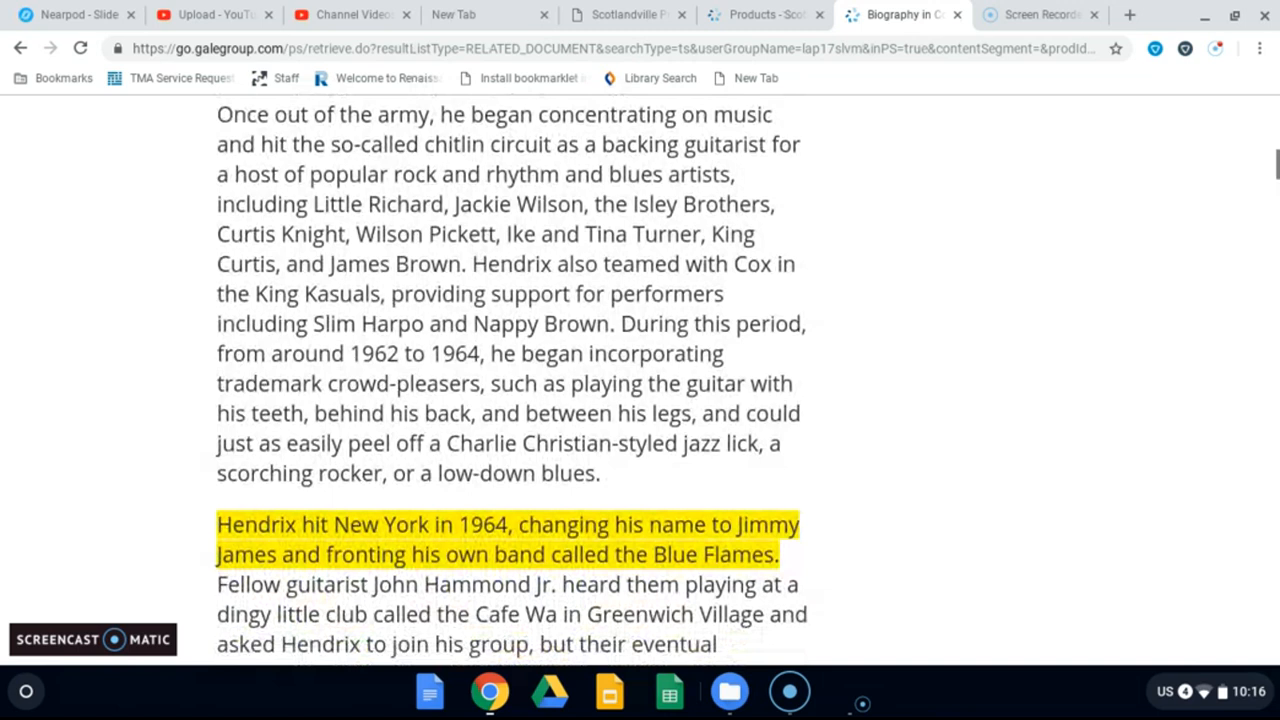
pyautogui.scroll(-3)
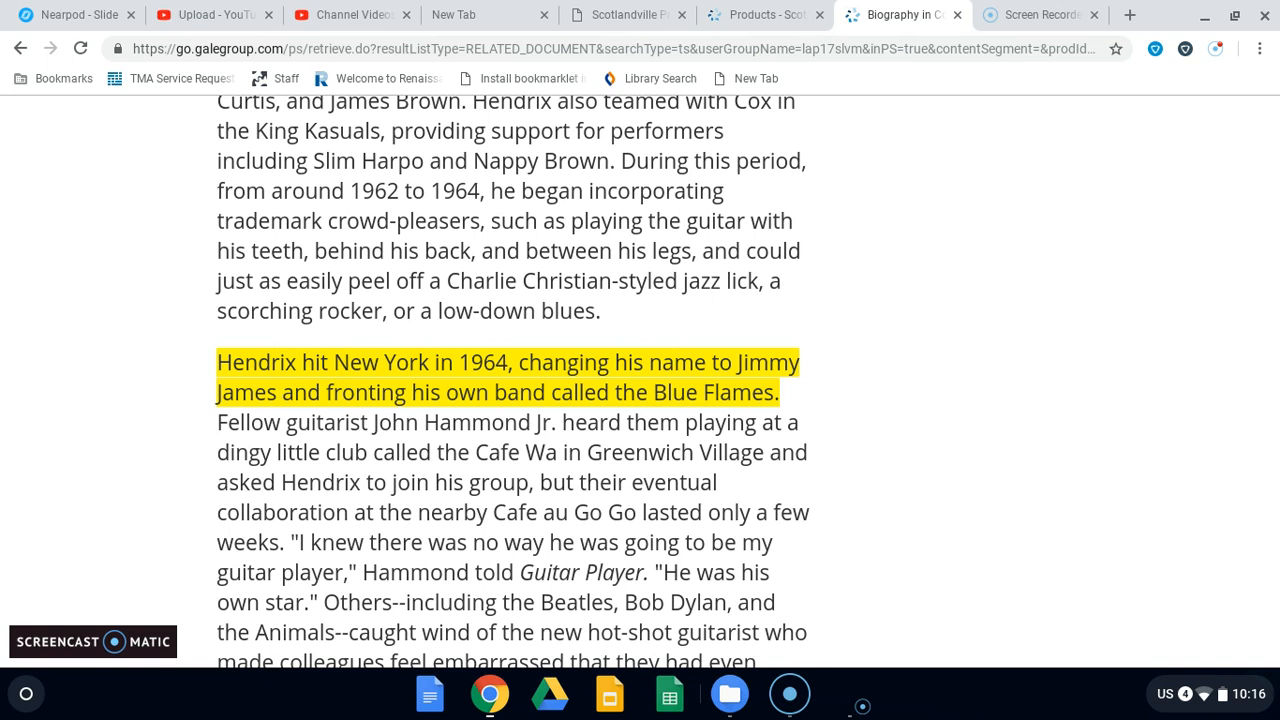
pyautogui.scroll(-3)
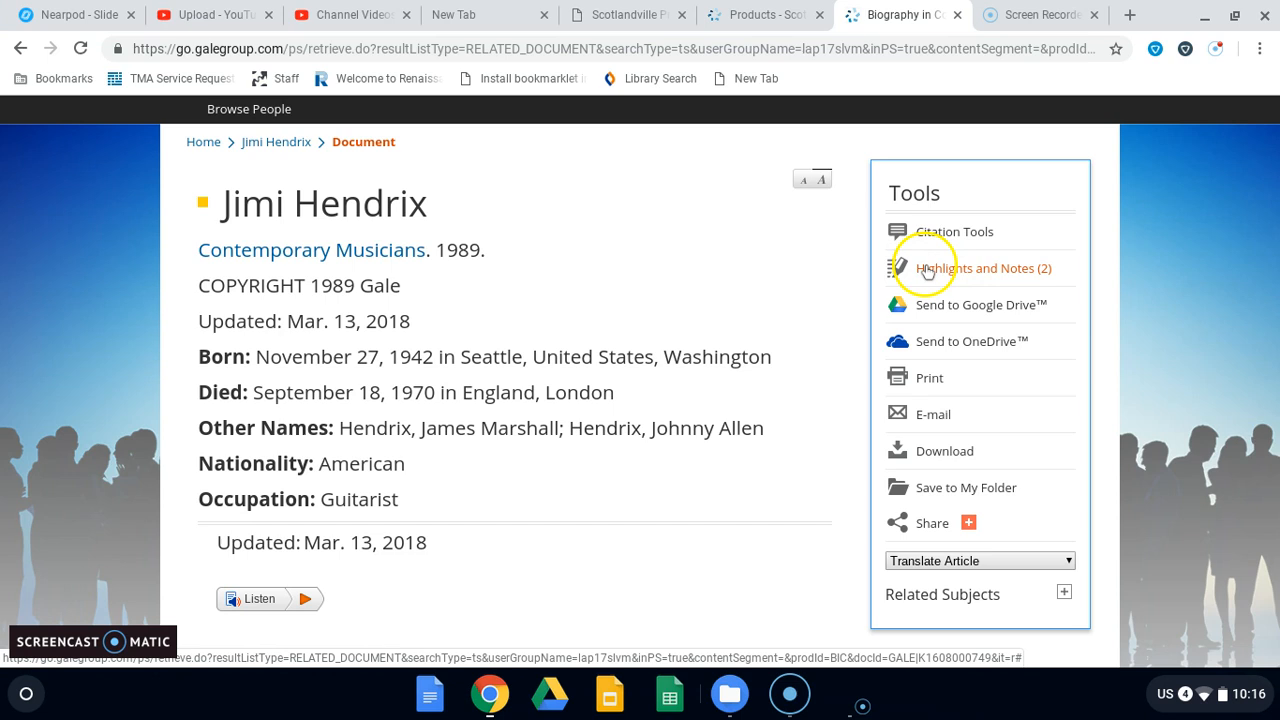
pyautogui.click(976, 268)
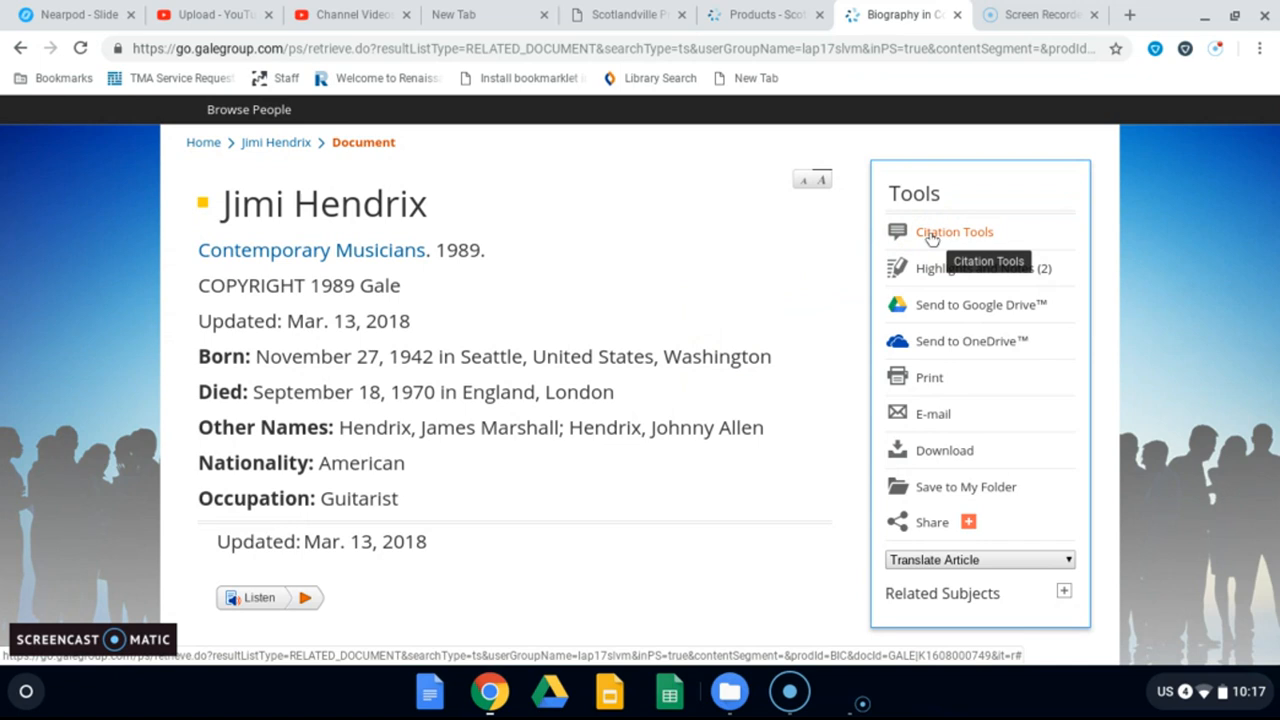
pyautogui.click(952, 232)
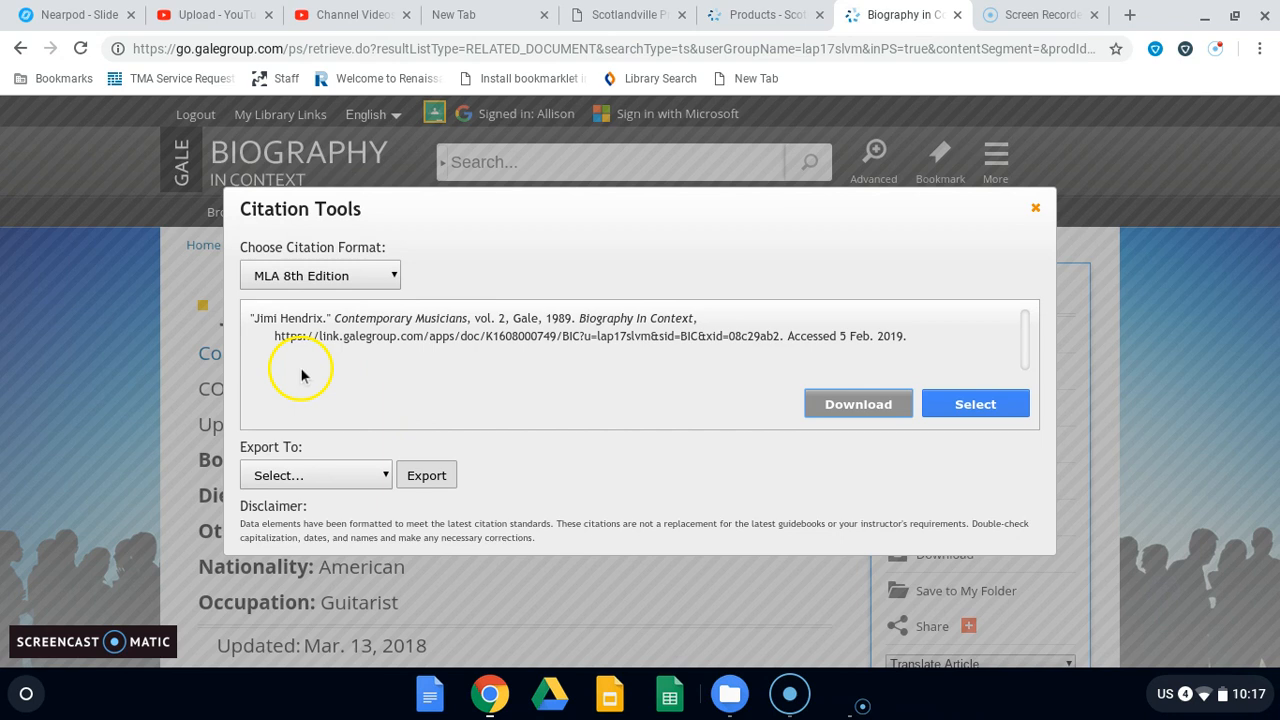
pyautogui.moveTo(180, 316)
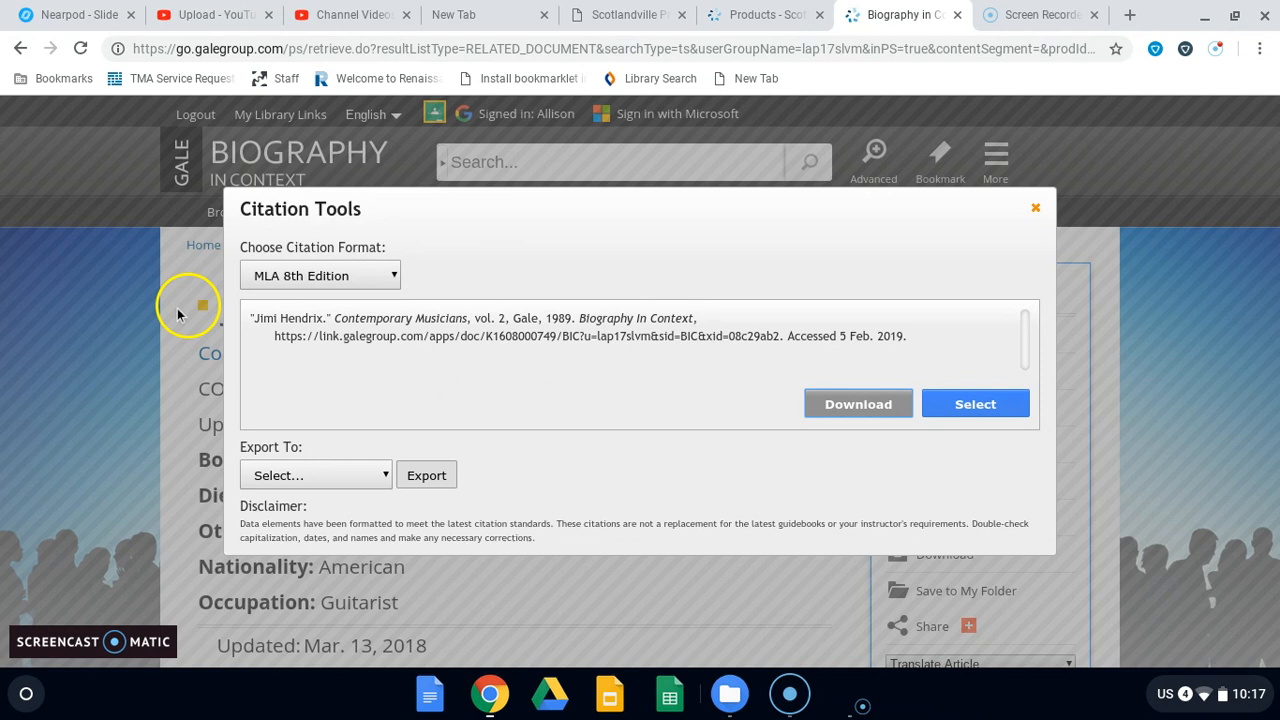
pyautogui.moveTo(320, 288)
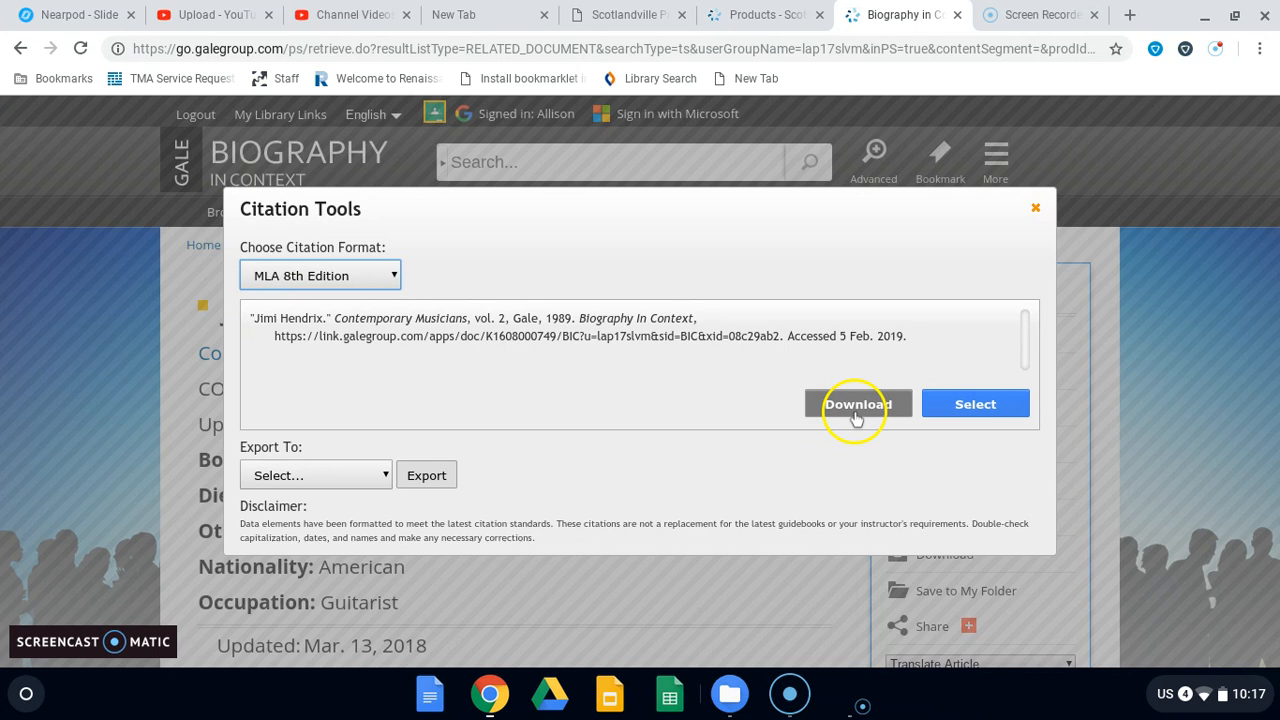
pyautogui.moveTo(720, 396)
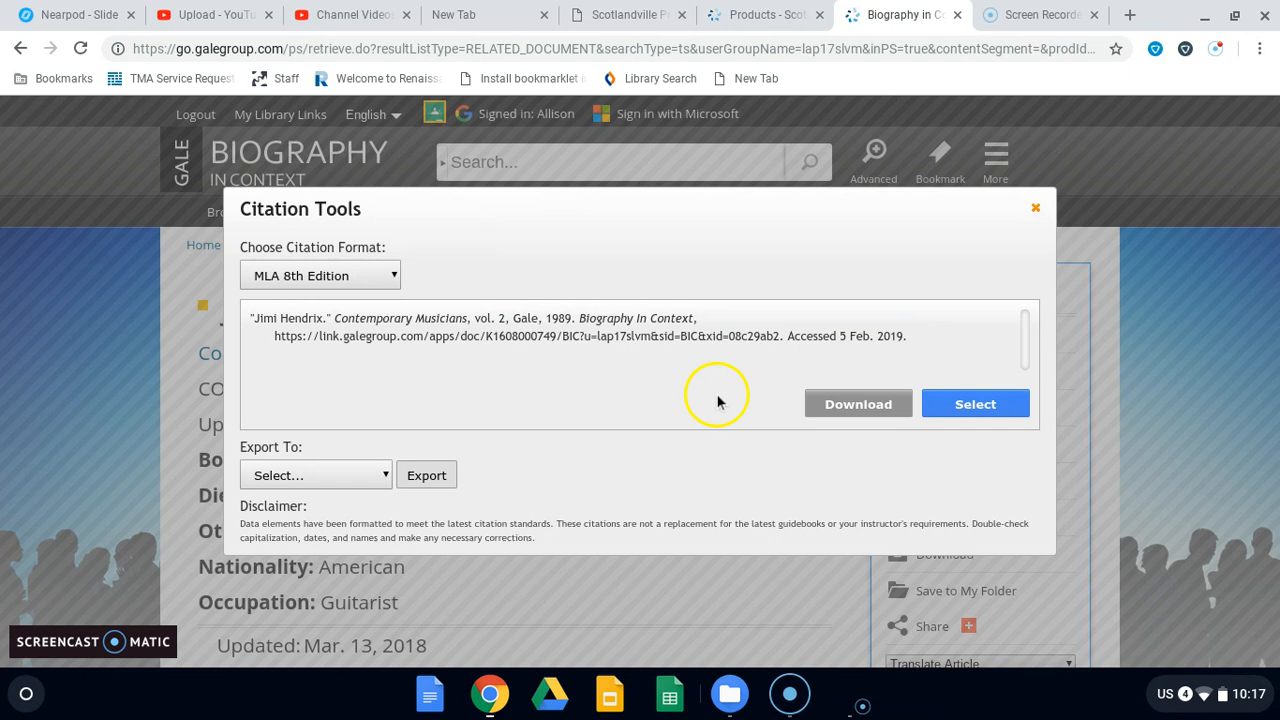